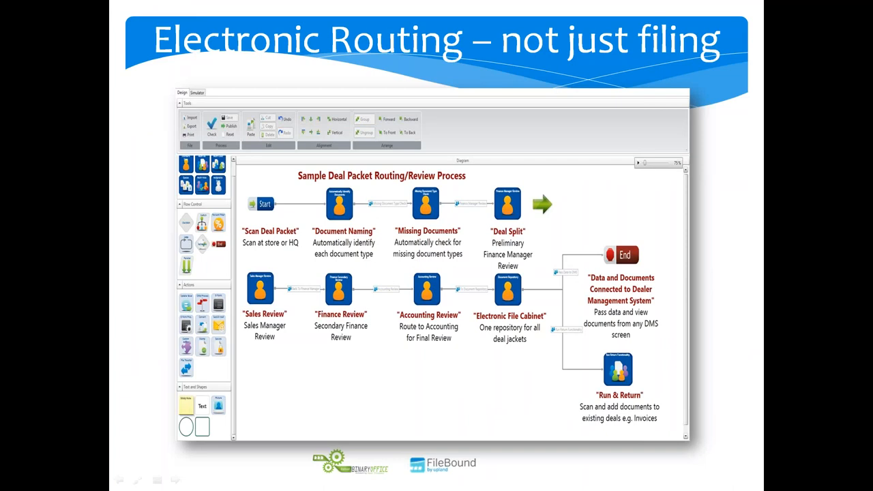
pyautogui.moveTo(481, 223)
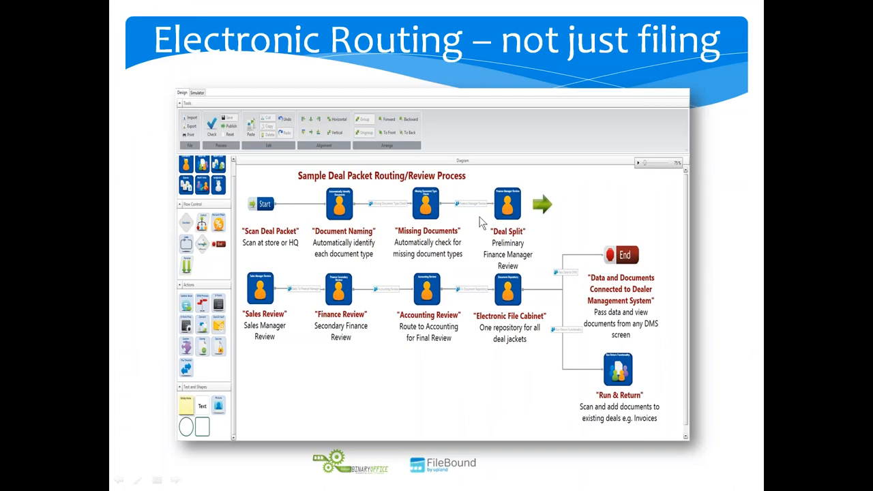
pyautogui.moveTo(334, 215)
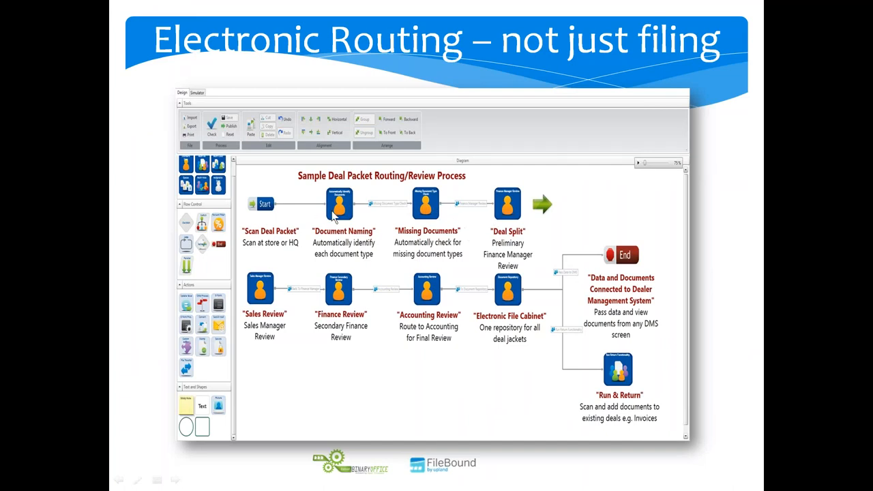
pyautogui.moveTo(344, 229)
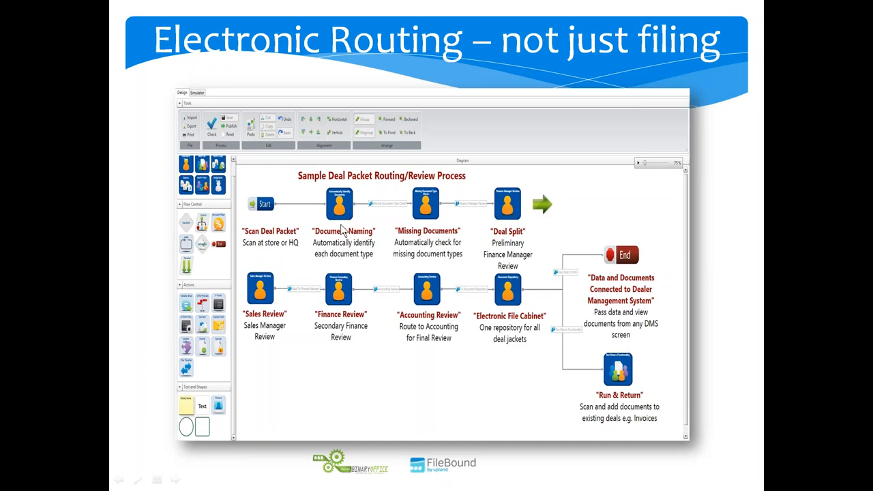
pyautogui.moveTo(425, 227)
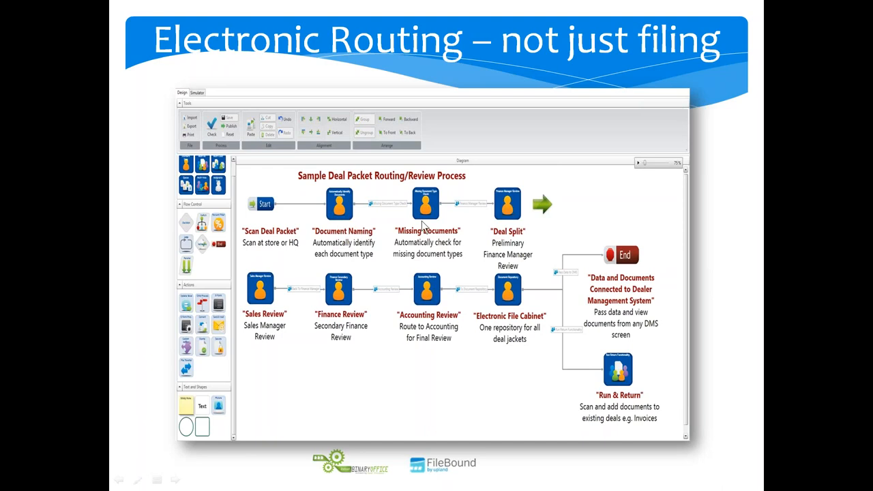
pyautogui.moveTo(519, 333)
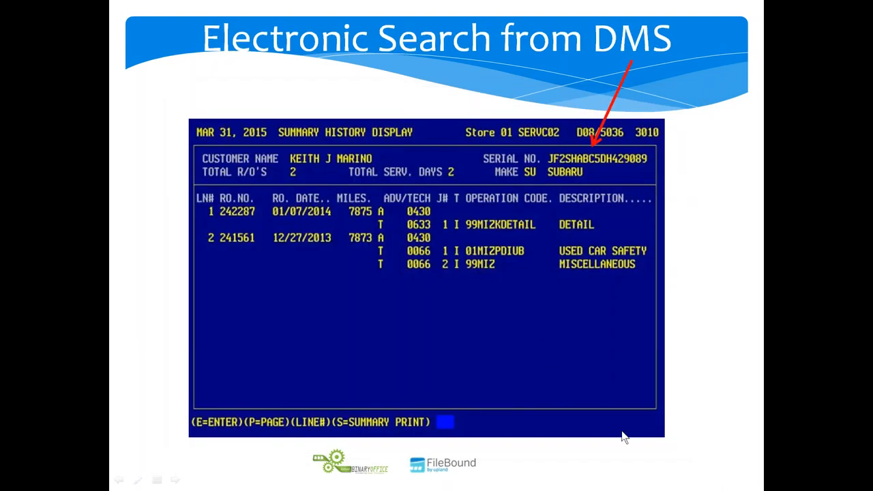
pyautogui.moveTo(658, 448)
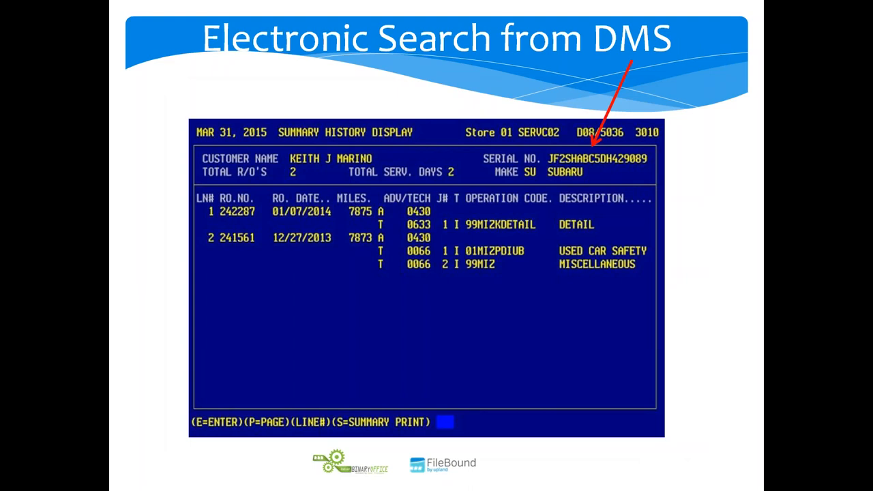
pyautogui.moveTo(565, 175)
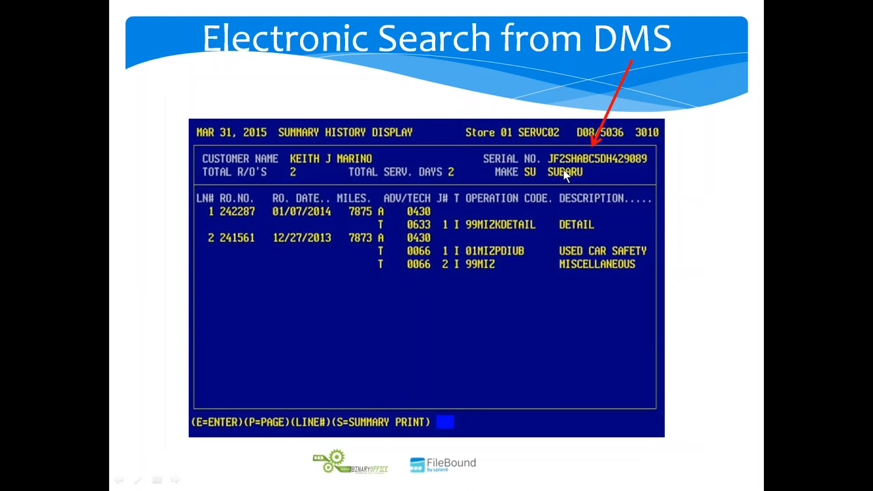
pyautogui.moveTo(616, 161)
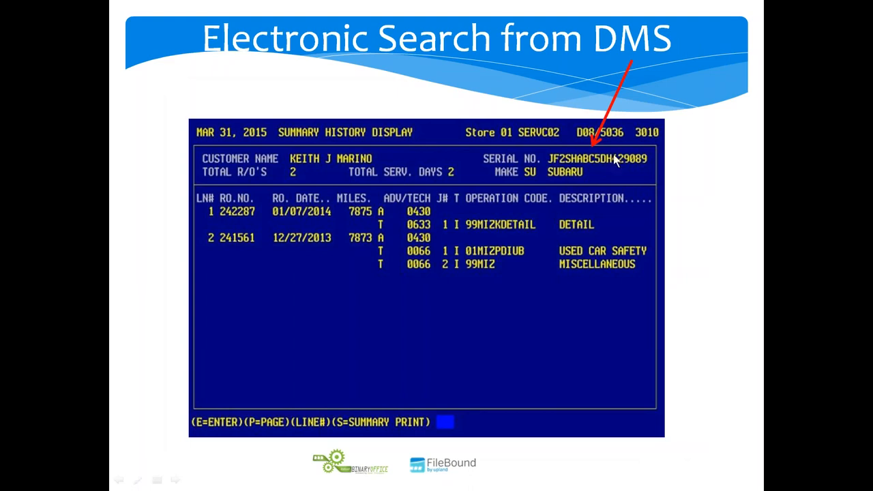
pyautogui.moveTo(585, 162)
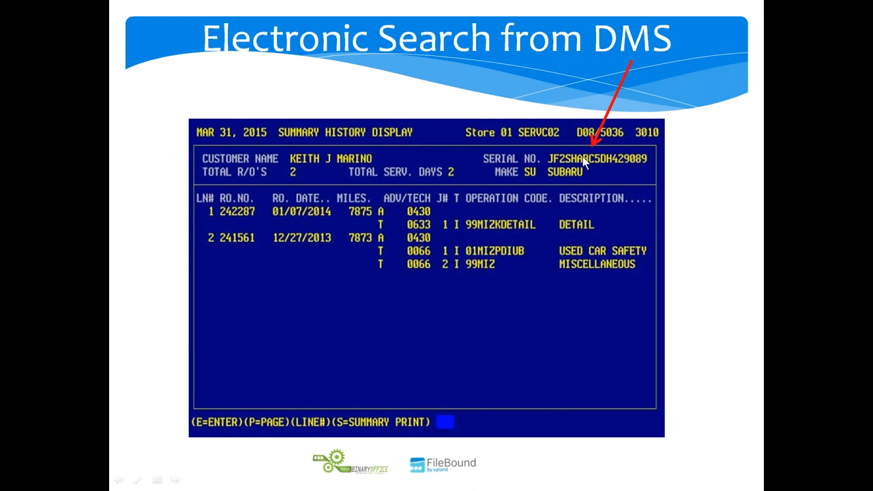
pyautogui.moveTo(583, 163)
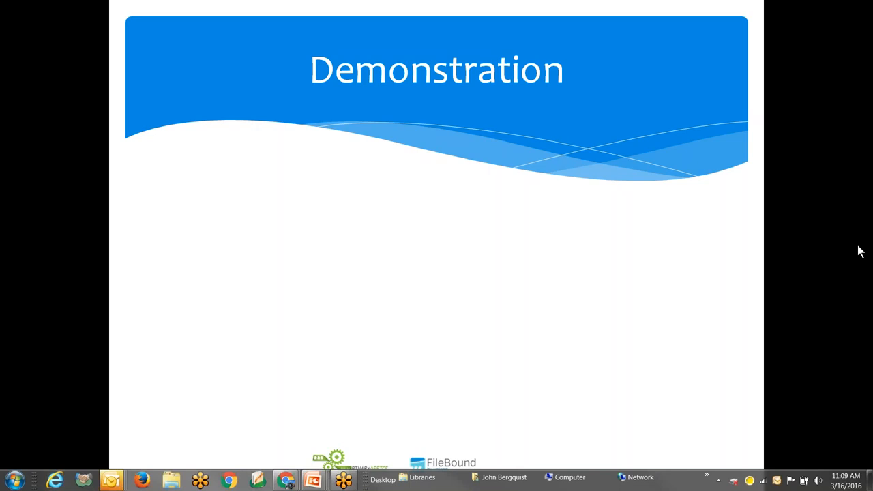
pyautogui.moveTo(844, 331)
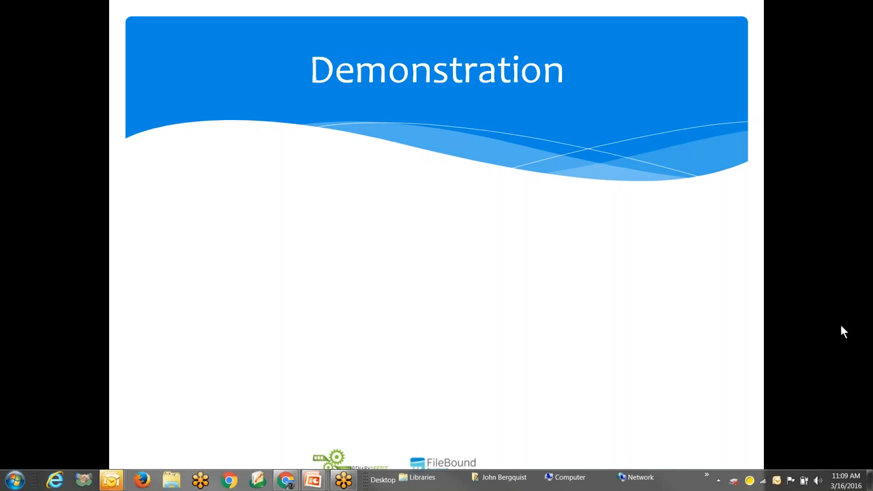
pyautogui.moveTo(836, 309)
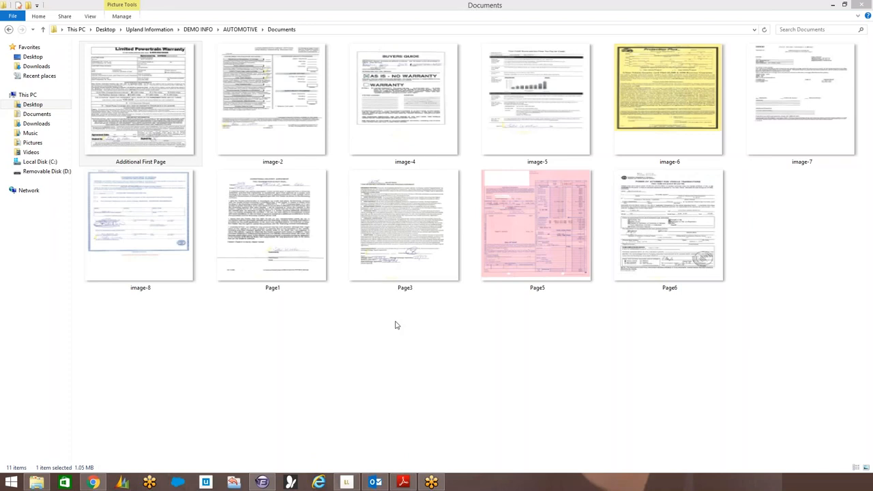
pyautogui.moveTo(392, 324)
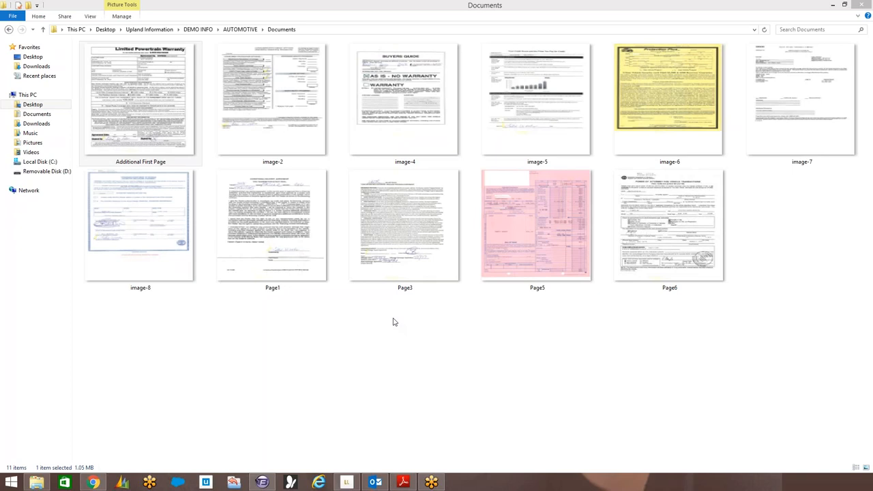
# - Open the AUTOMOTIVE Documents folder showing the scanned deal packet page images
pyautogui.click(140, 103)
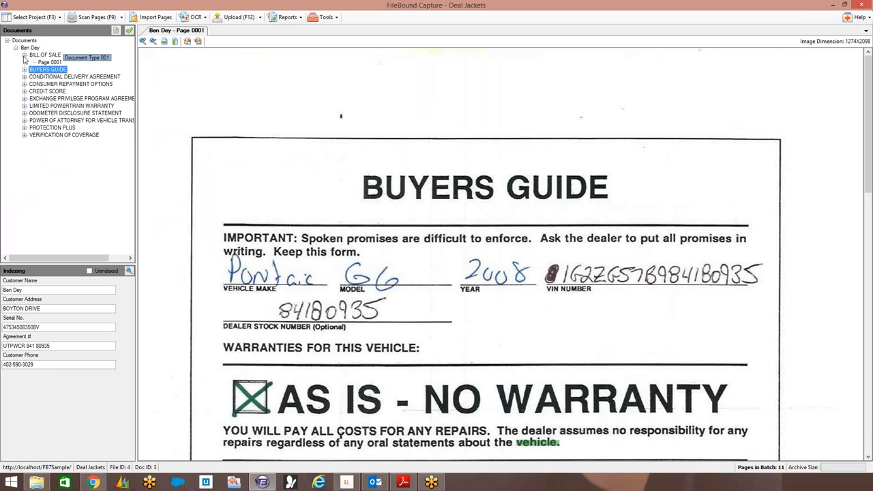
# - View the first pages of the Bill of Sale, Buyers Guide and Credit Score documents
pyautogui.click(50, 62)
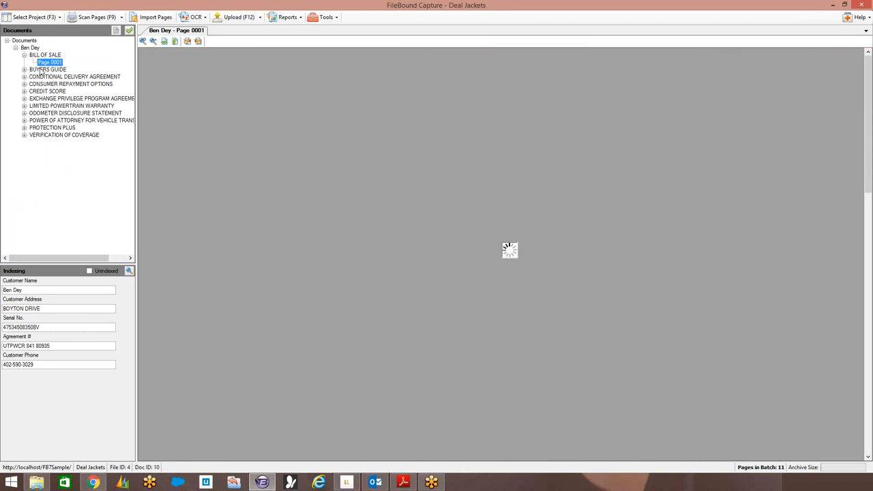
pyautogui.click(24, 69)
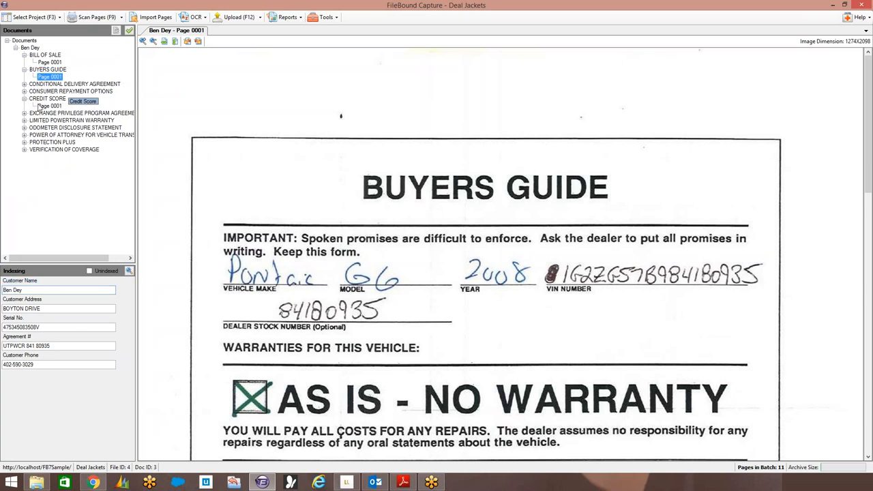
pyautogui.click(50, 105)
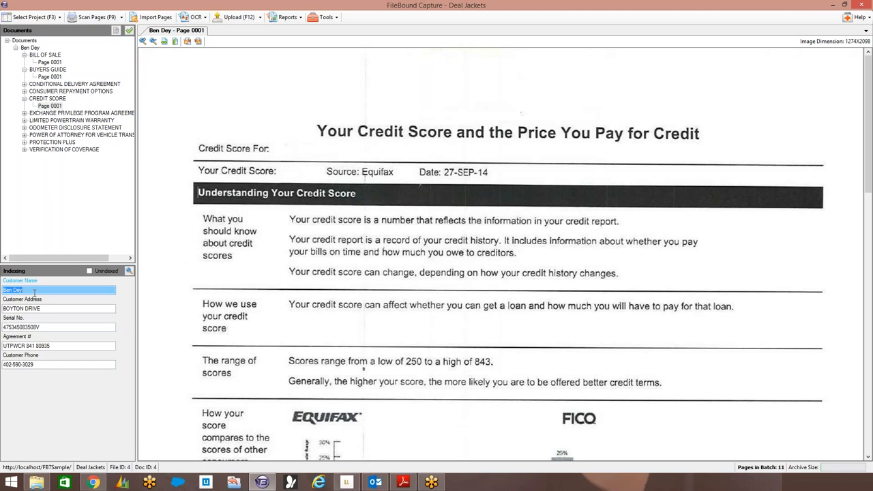
# - Review the customer name, address and serial number index values, then bring up the Reynolds screen
pyautogui.click(59, 290)
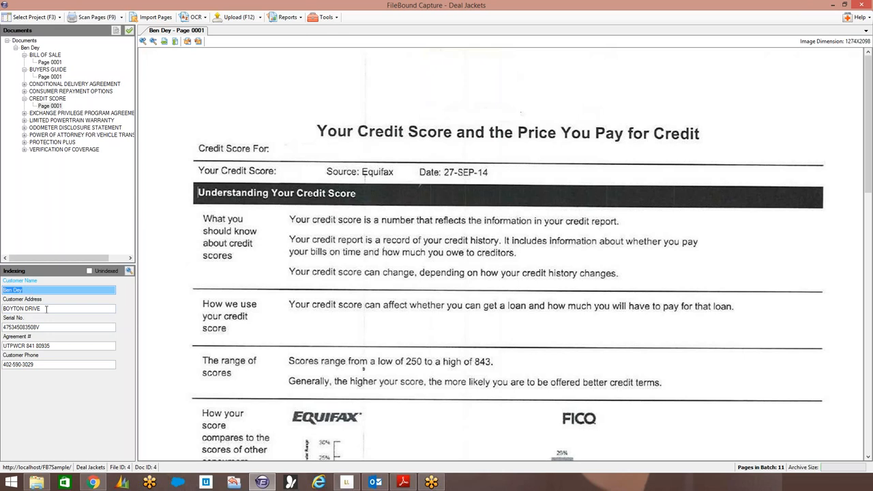
pyautogui.click(58, 309)
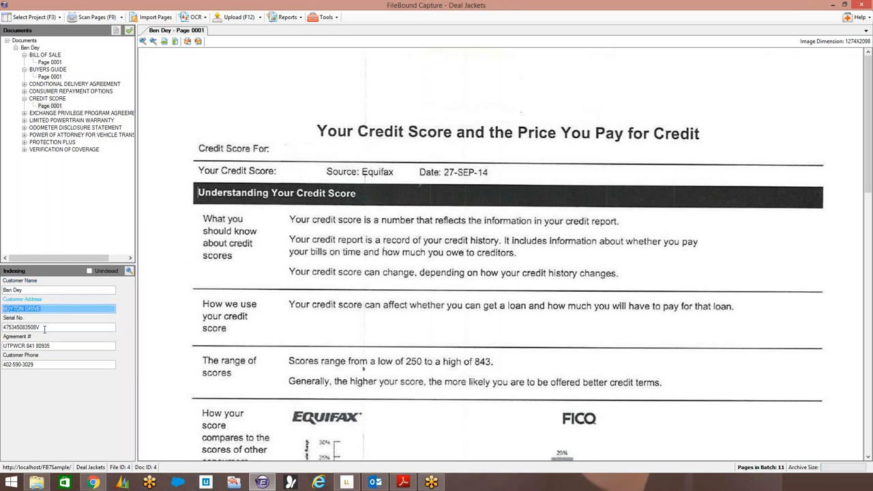
pyautogui.click(58, 328)
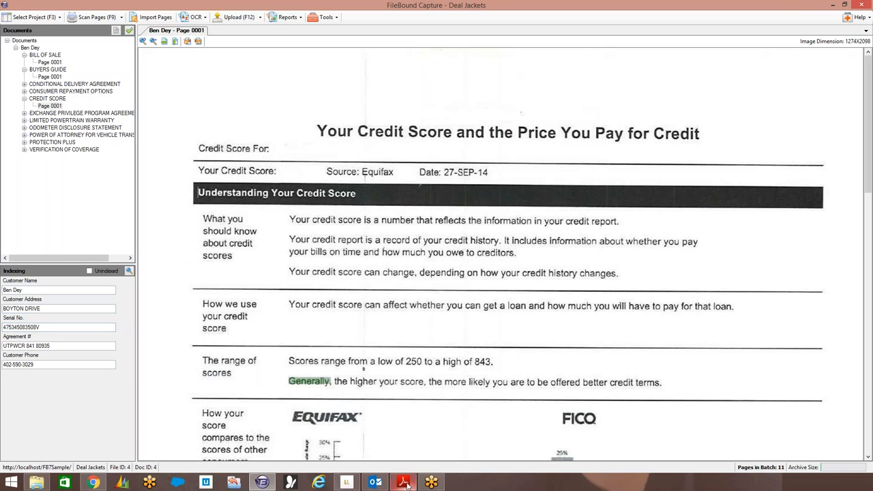
pyautogui.click(403, 483)
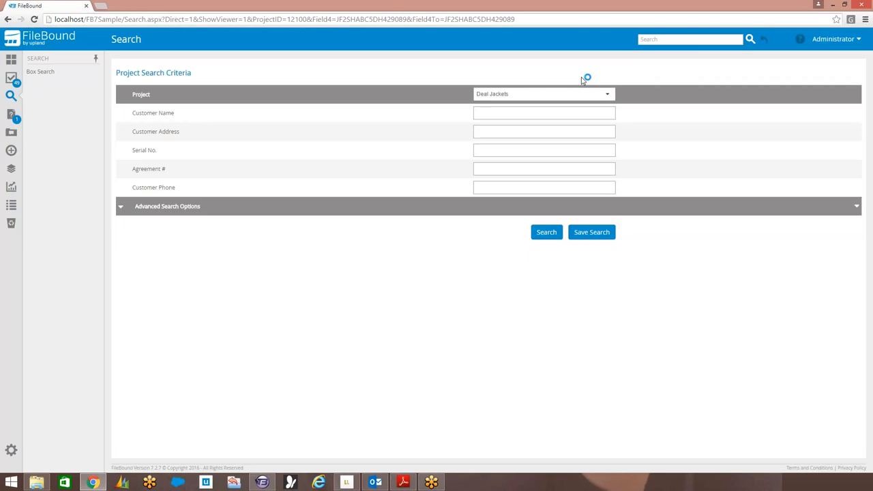
# - Open the matching Deal Jackets search result in the Document Viewer
pyautogui.click(546, 232)
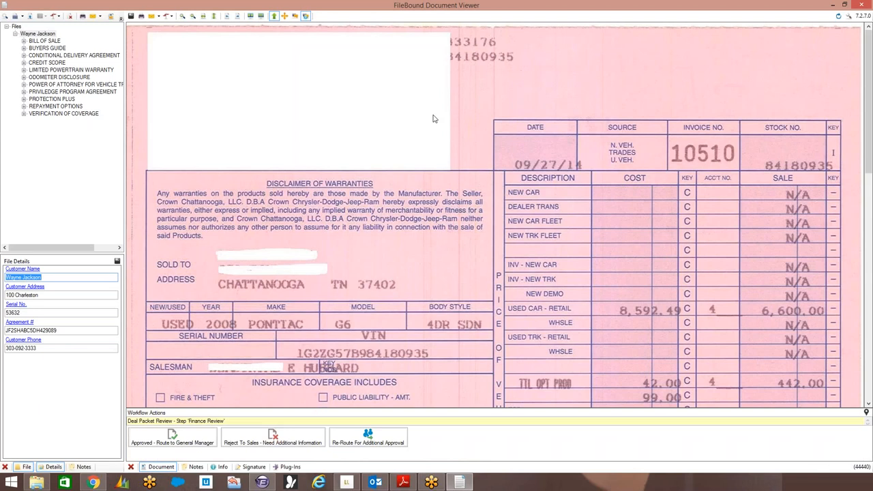
pyautogui.moveTo(287, 193)
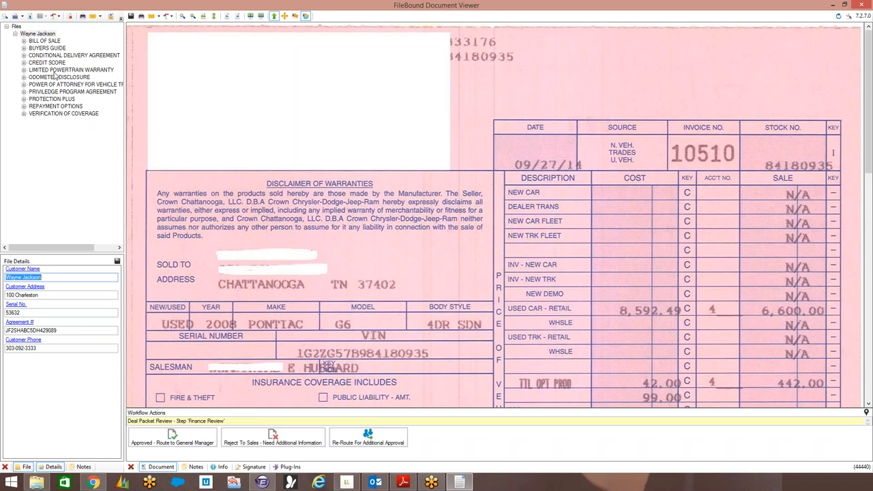
pyautogui.moveTo(56, 76)
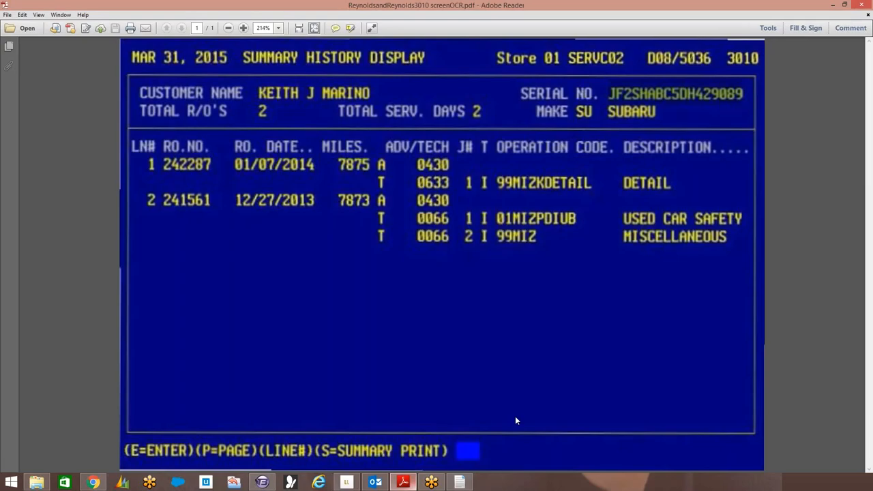
# - Focus the Reynolds summary screen PDF to show its SERIAL NO. field
pyautogui.doubleClick(676, 93)
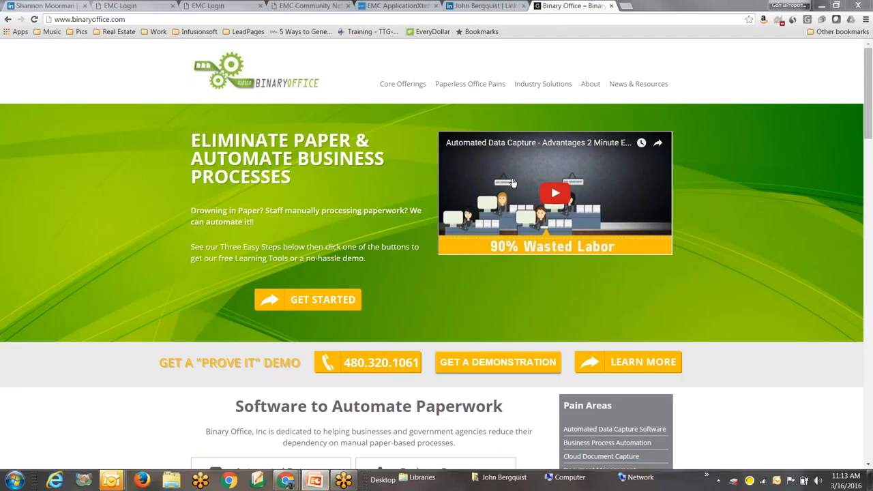
pyautogui.moveTo(334, 190)
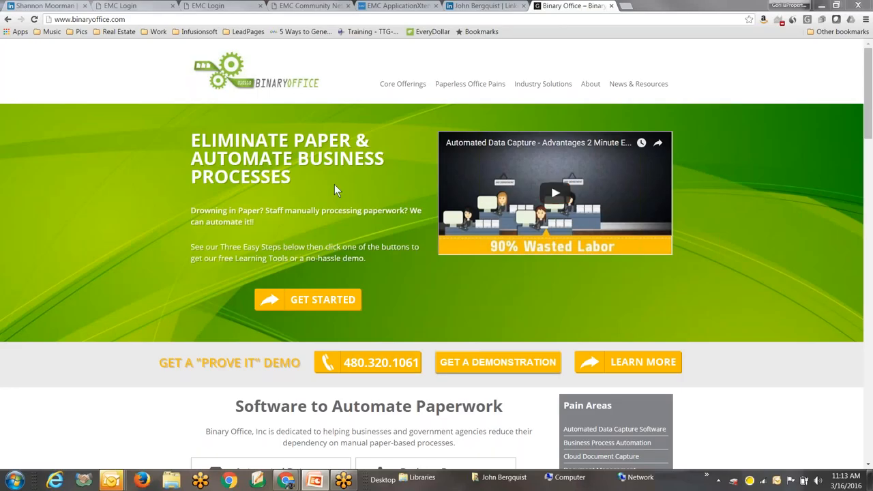
pyautogui.moveTo(514, 392)
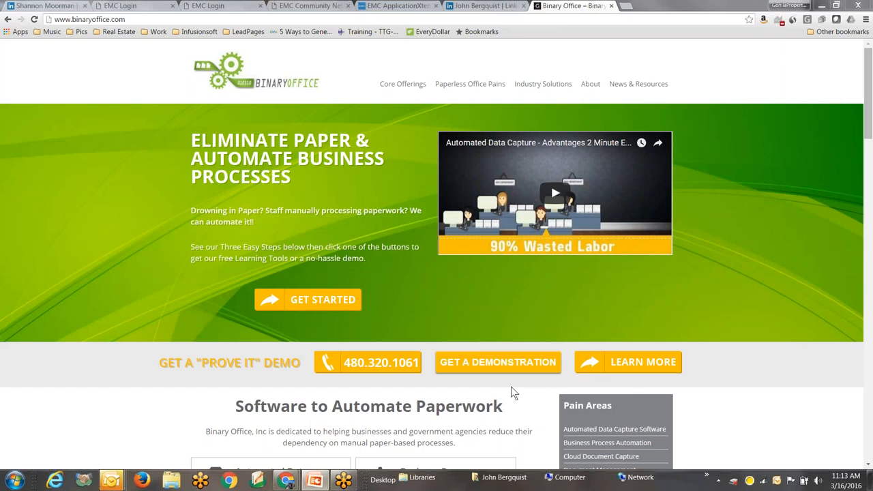
pyautogui.moveTo(493, 380)
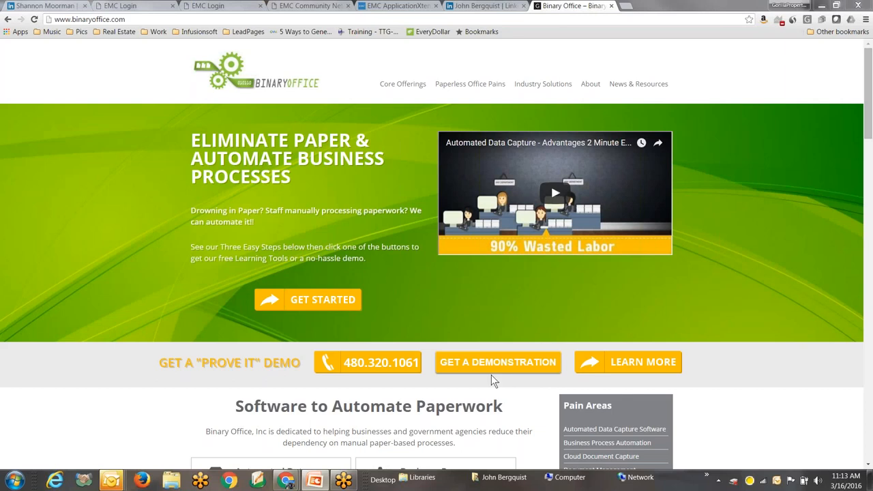
pyautogui.moveTo(491, 368)
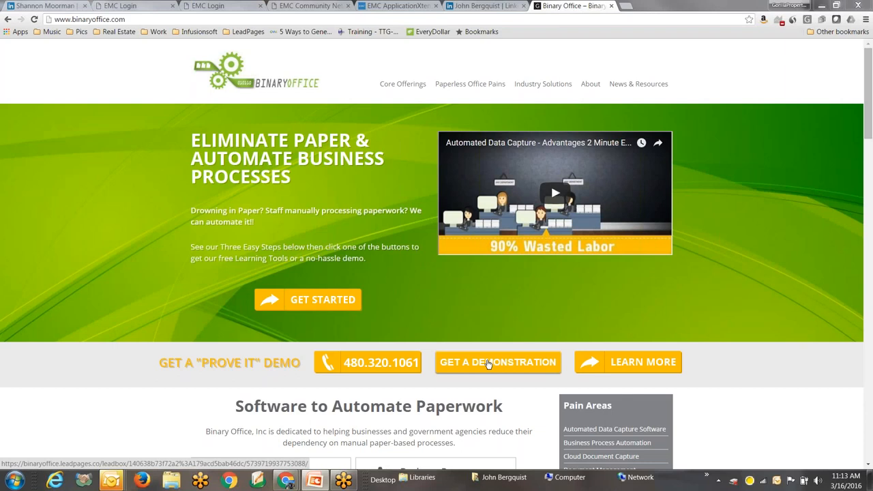
pyautogui.moveTo(512, 254)
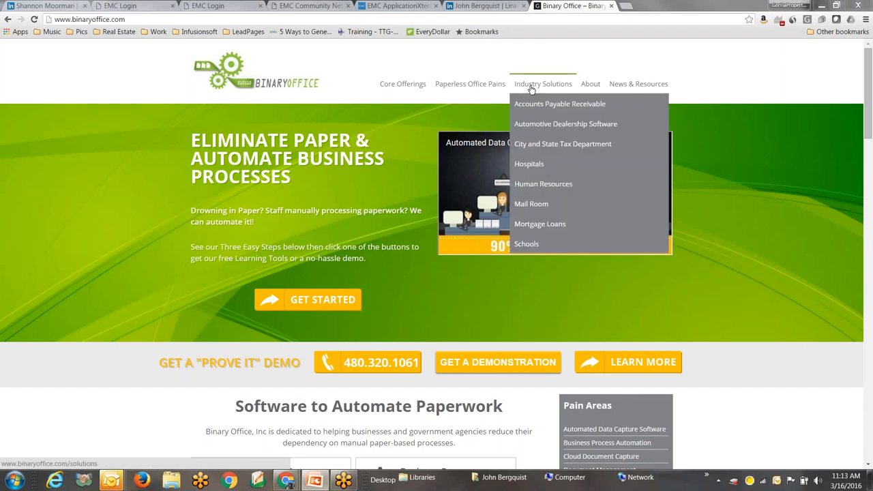
pyautogui.moveTo(559, 104)
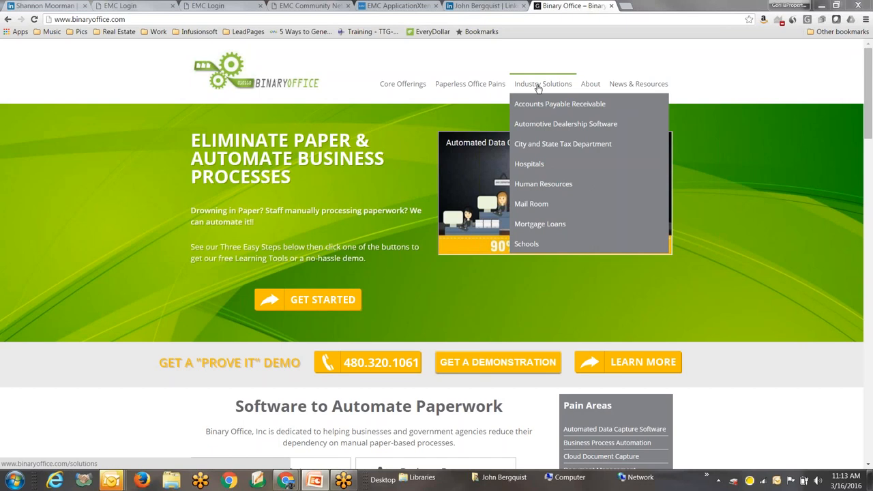
pyautogui.moveTo(546, 127)
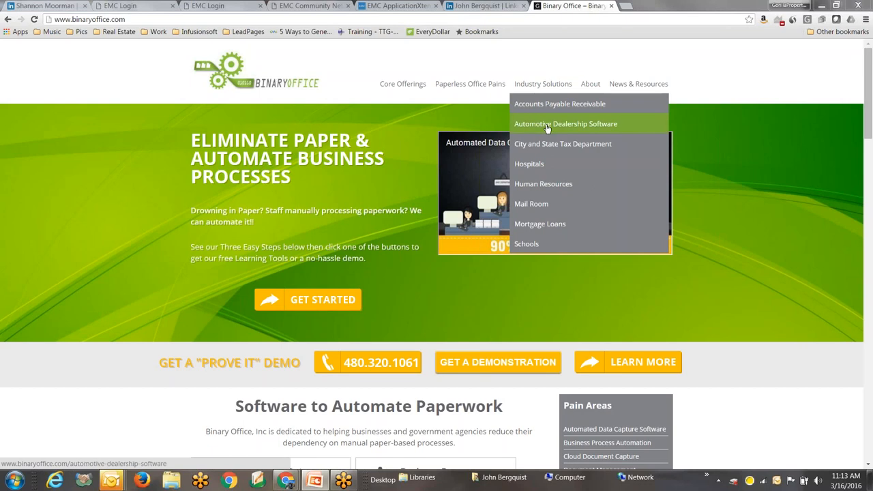
# - Open Automotive Dealership Software and scroll down to its free webinar recording offer
pyautogui.click(565, 124)
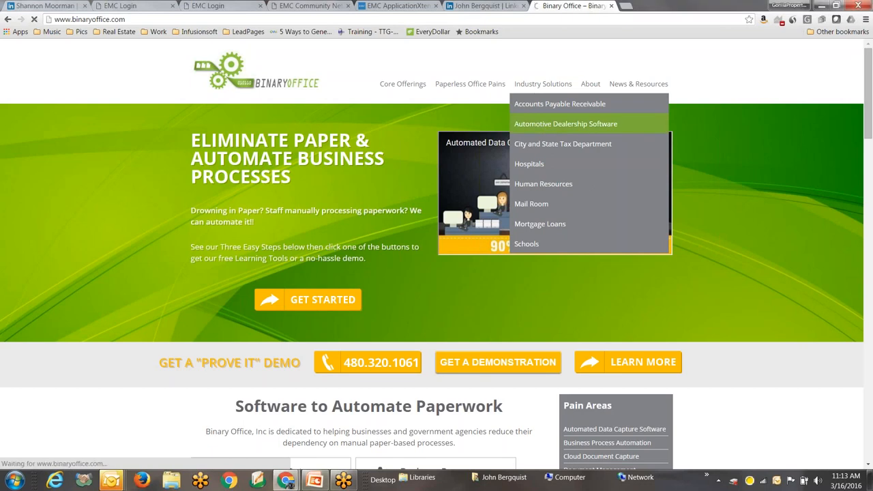
pyautogui.click(565, 124)
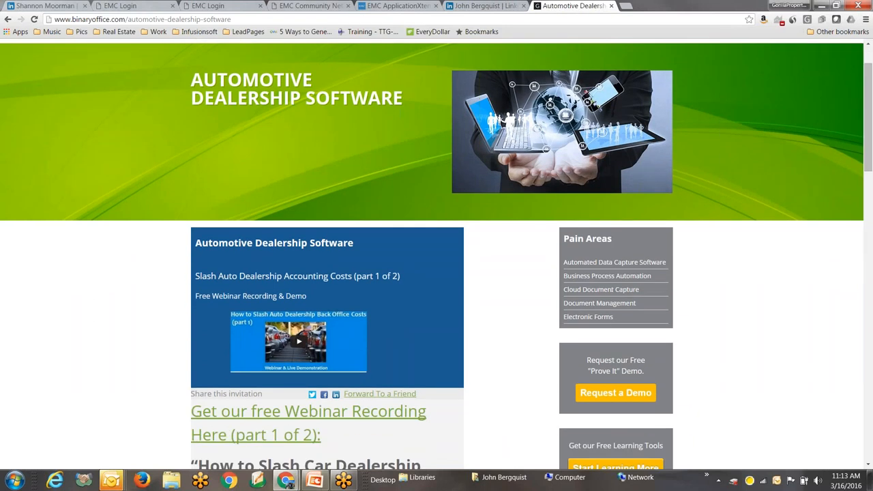
pyautogui.scroll(-3)
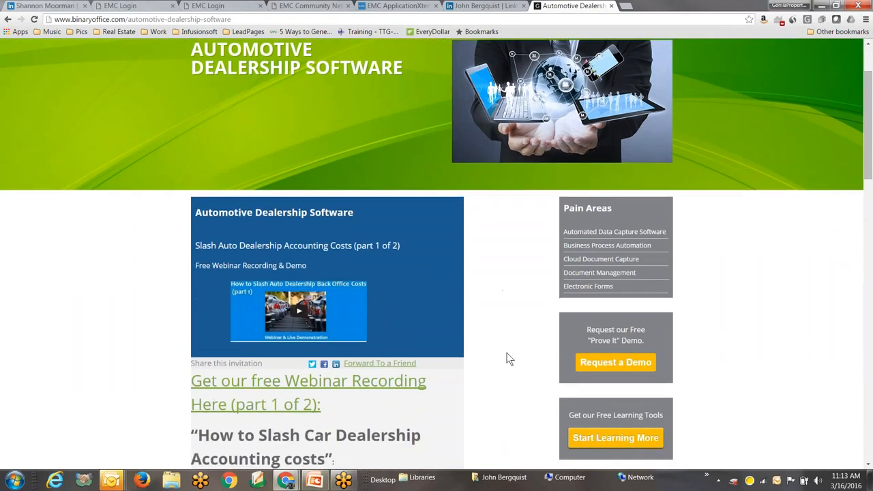
pyautogui.scroll(-3)
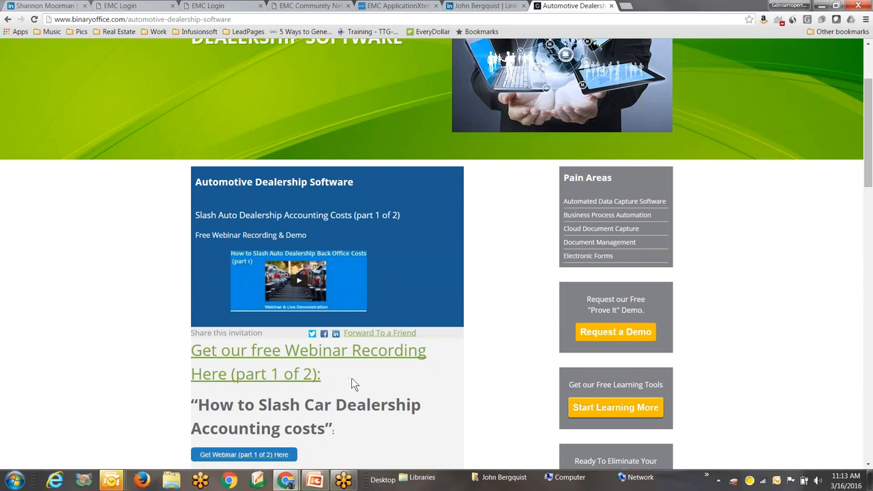
pyautogui.moveTo(387, 375)
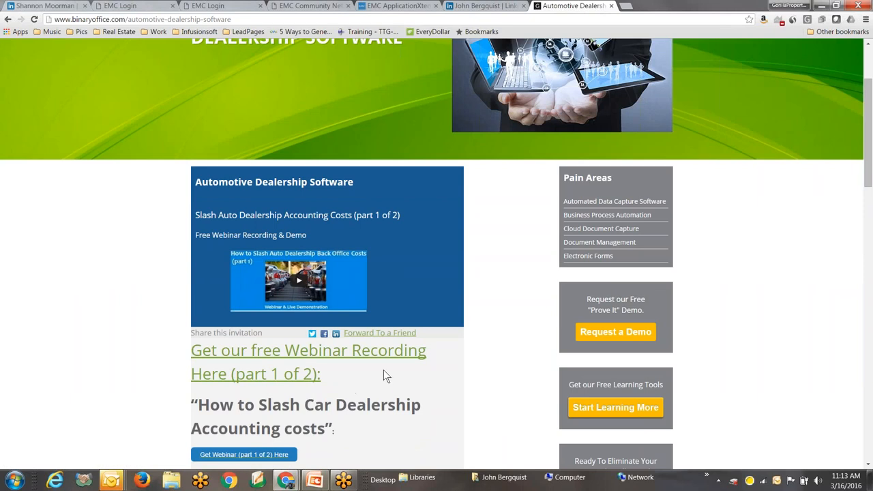
pyautogui.press('alt+tab')
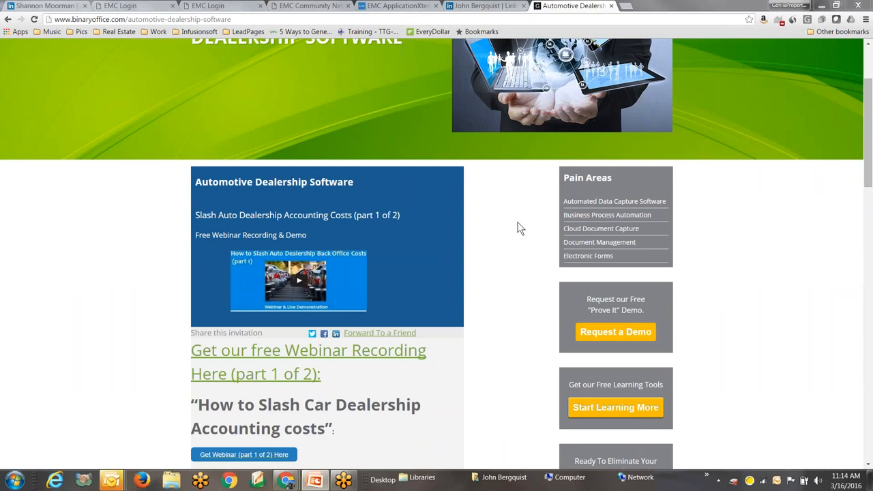
pyautogui.moveTo(29, 266)
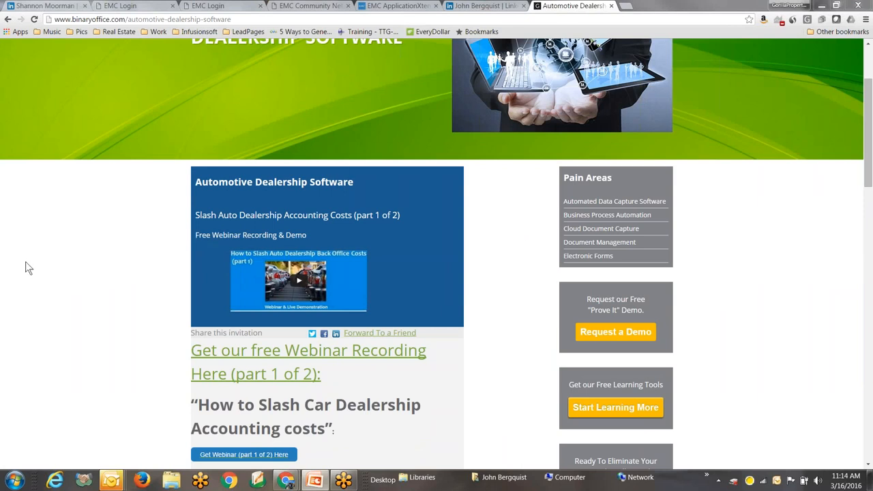